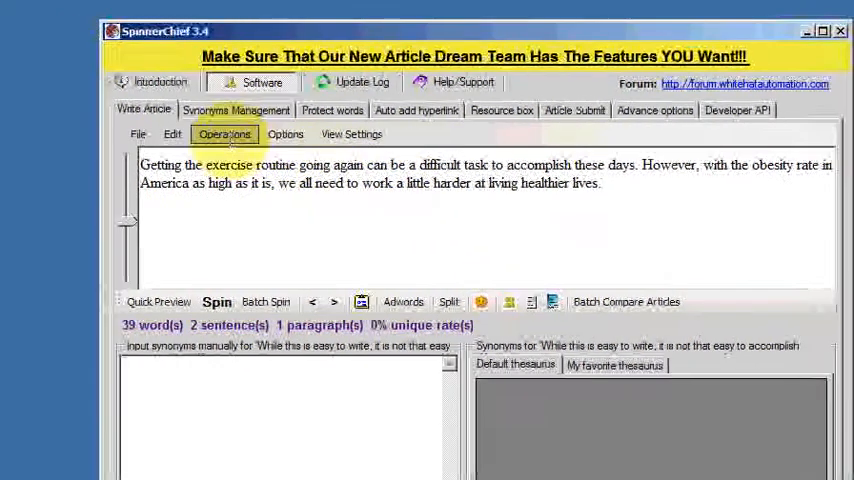
Spin the paragraph so each word becomes selectable, giving 'exercise' the synonym 'training'
left_click(224, 134)
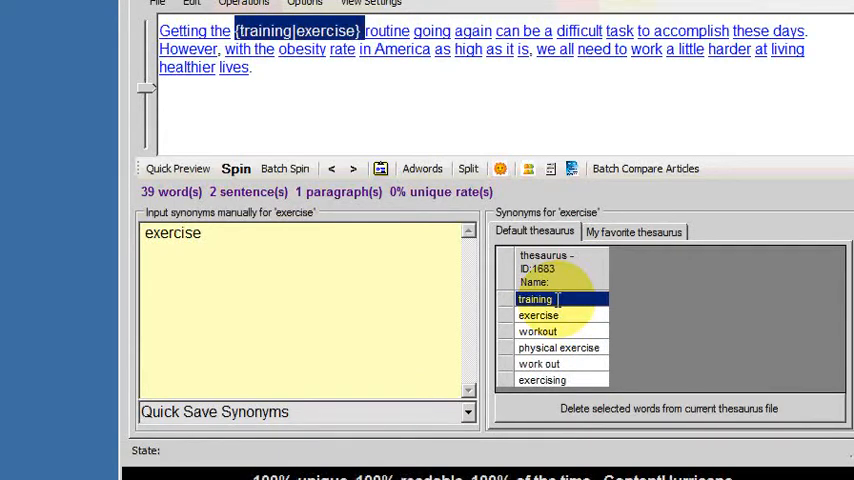
Spin routine as regime, going as proceeding, again as once again, and can be
left_click(400, 30)
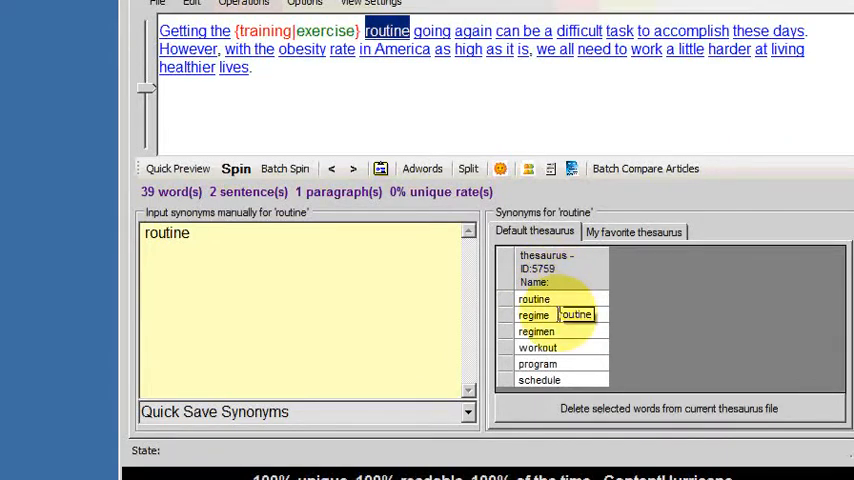
left_click(536, 316)
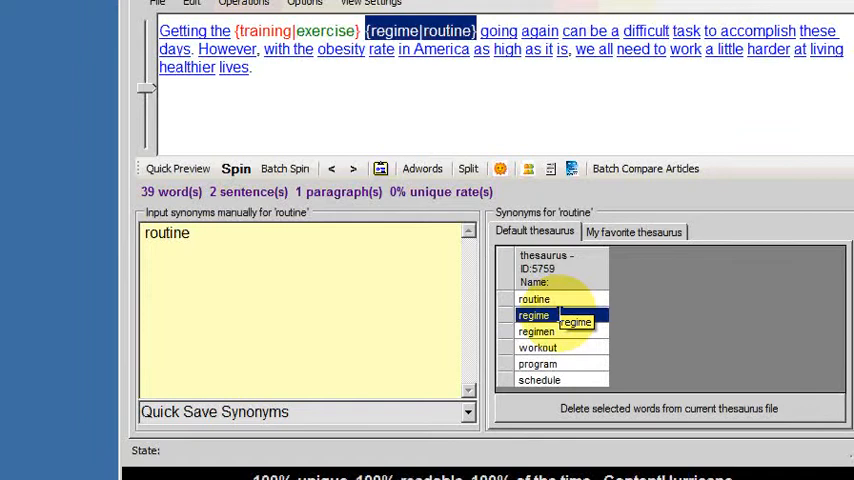
left_click(496, 28)
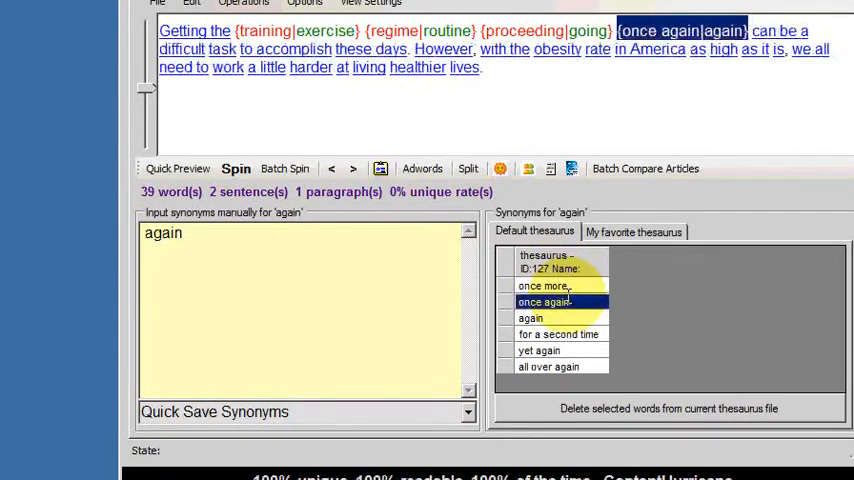
left_click(790, 32)
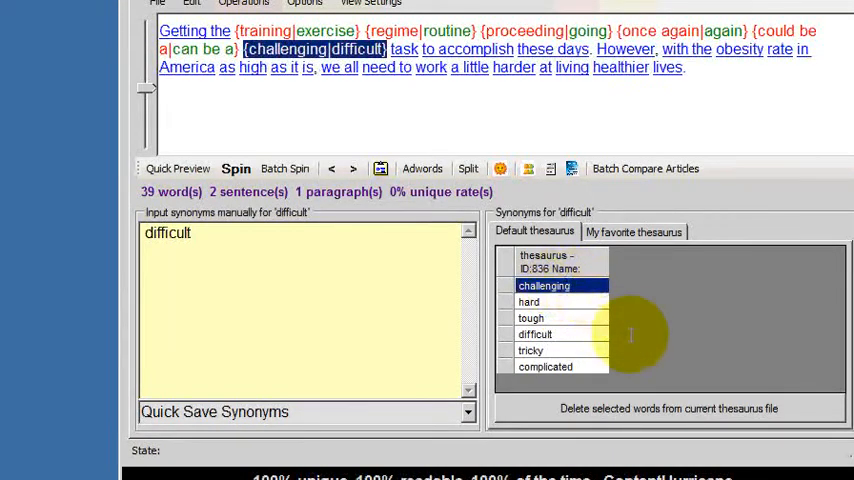
Spin difficult as challenging and task as process, continuing through these days and However
left_click(406, 48)
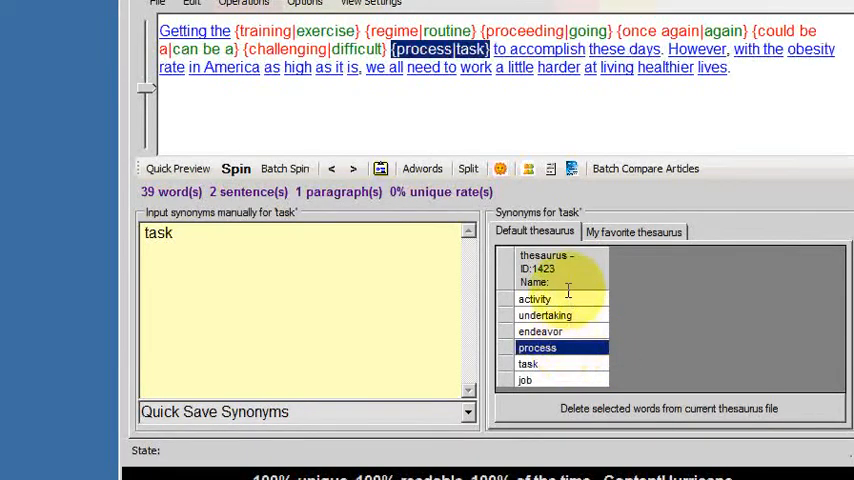
left_click(548, 48)
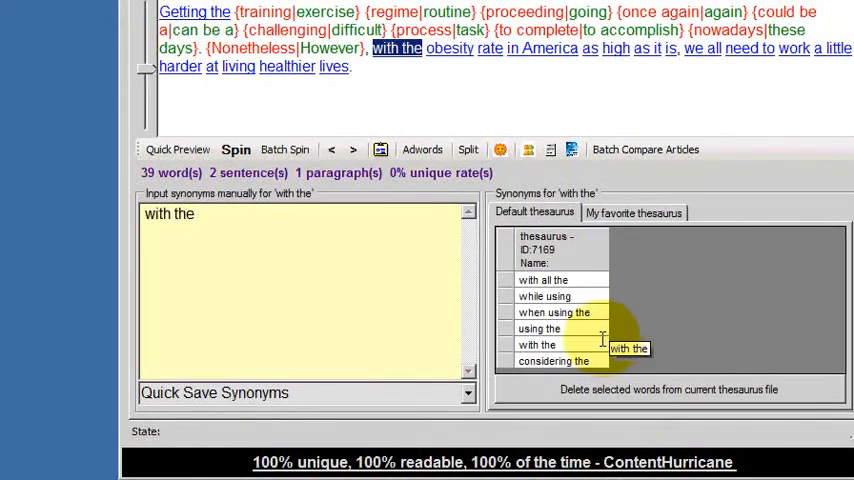
Spin obesity as morbid obesity, in America as in the us, high as substantial, we all as most of us
left_click(454, 48)
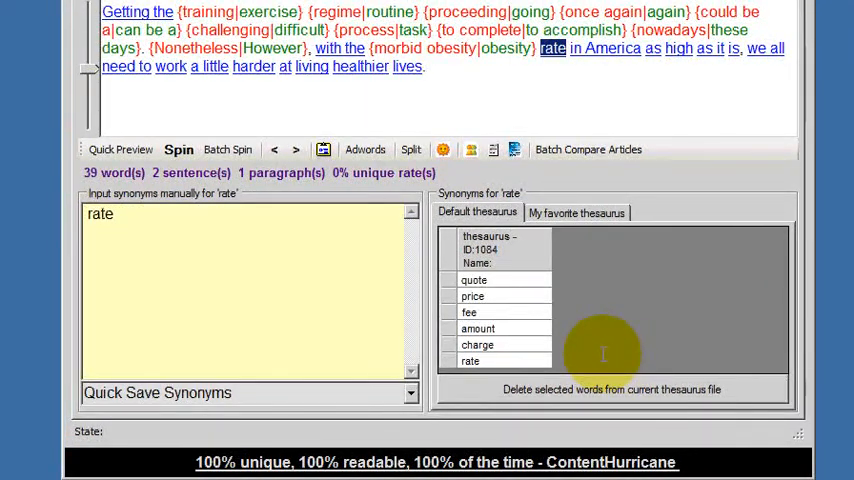
left_click(604, 50)
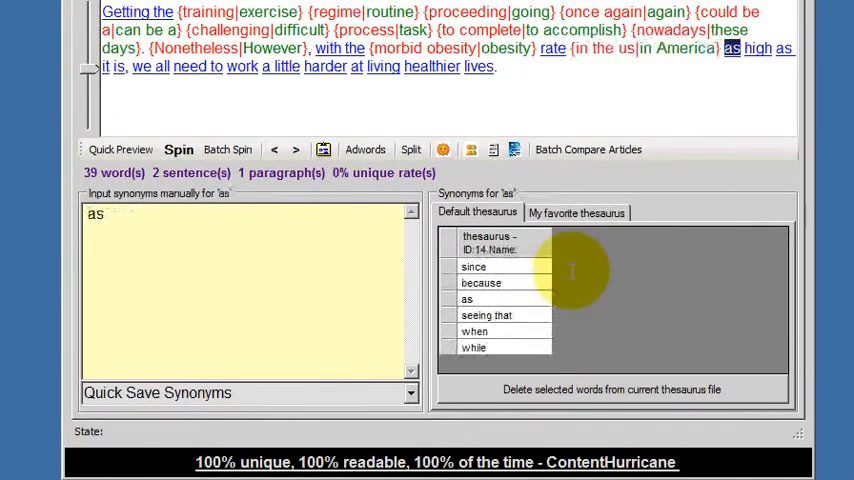
left_click(748, 56)
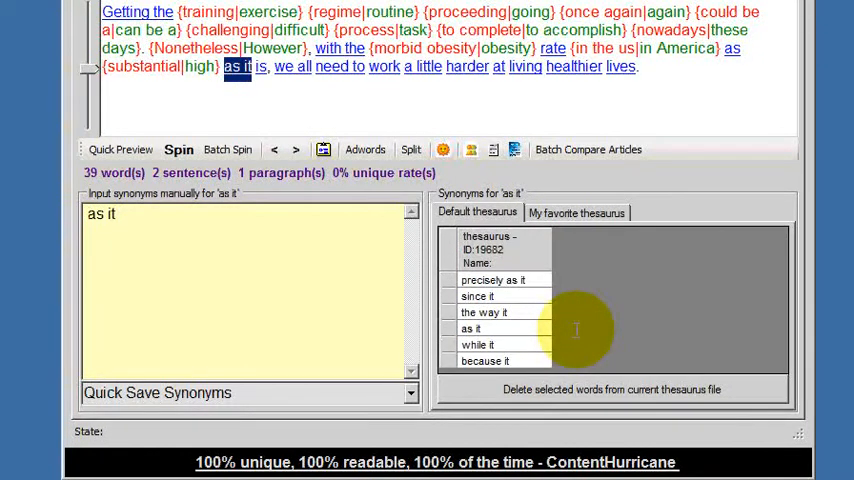
left_click(284, 68)
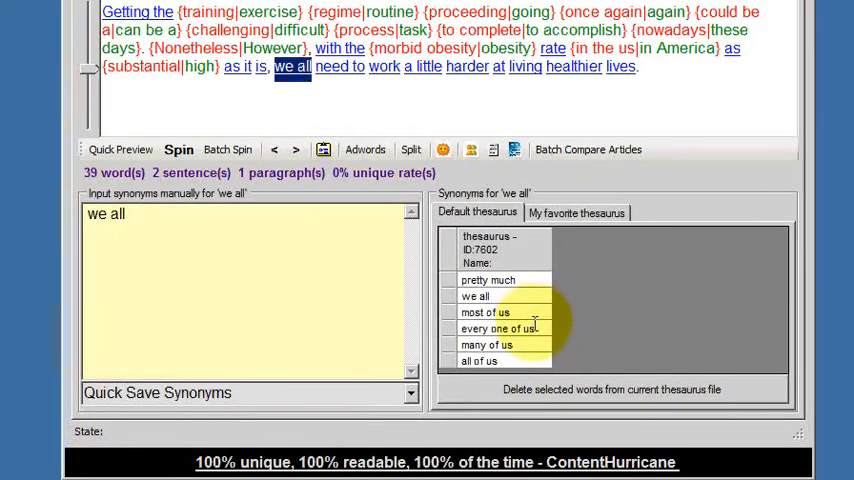
mouse_move(528, 312)
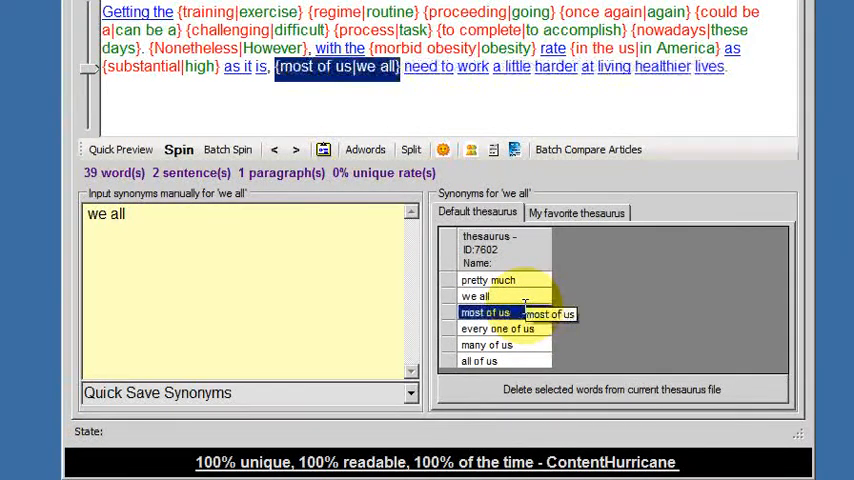
Spin need to as should and work as operate
left_click(428, 68)
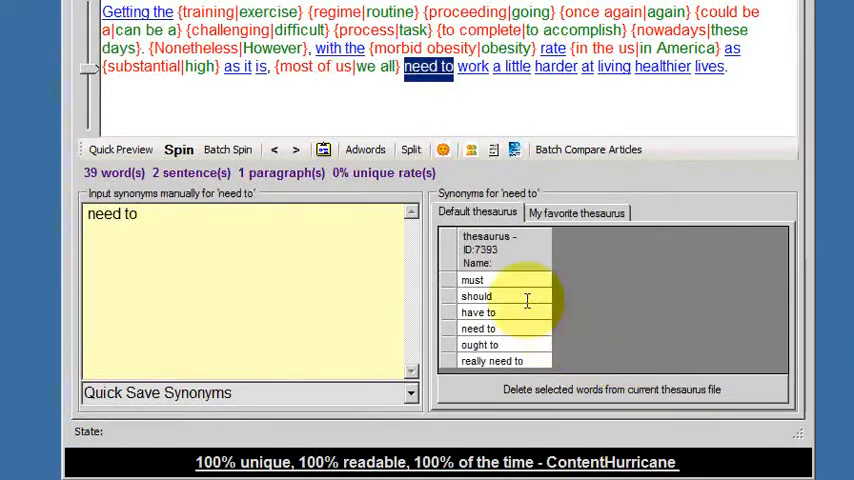
left_click(528, 68)
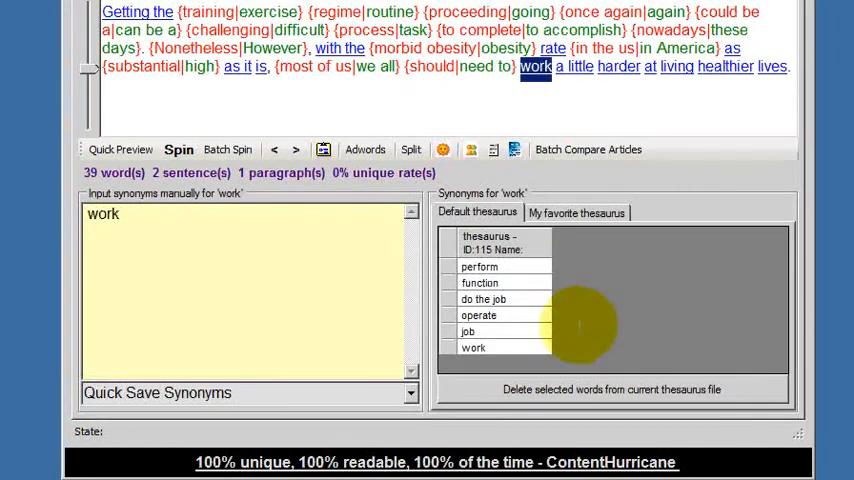
left_click(478, 316)
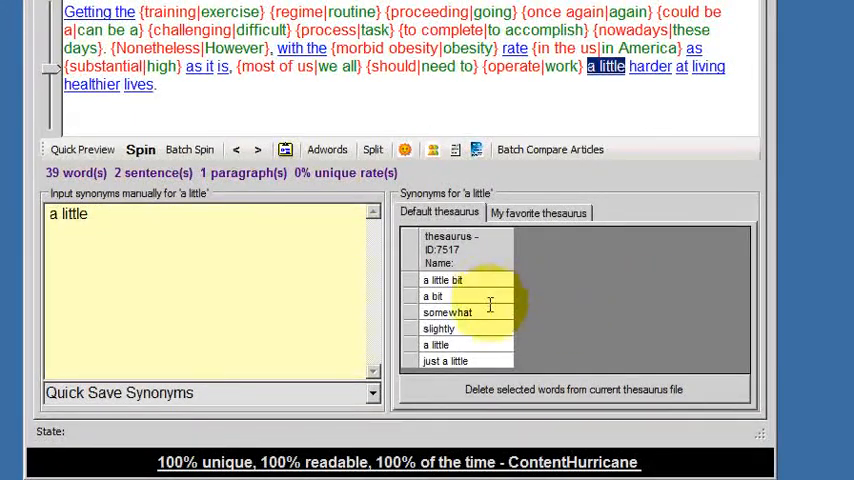
Spin a little as somewhat, healthier as more healthy and lives as lifestyles
left_click(646, 68)
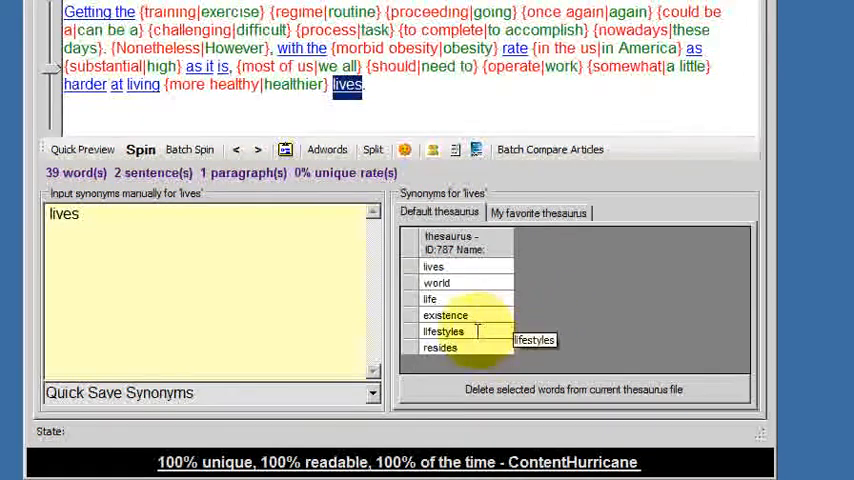
left_click(444, 332)
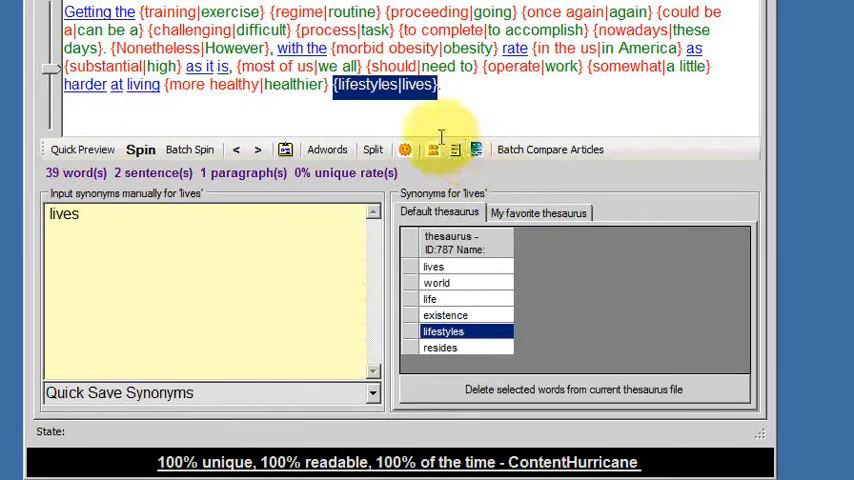
mouse_move(430, 124)
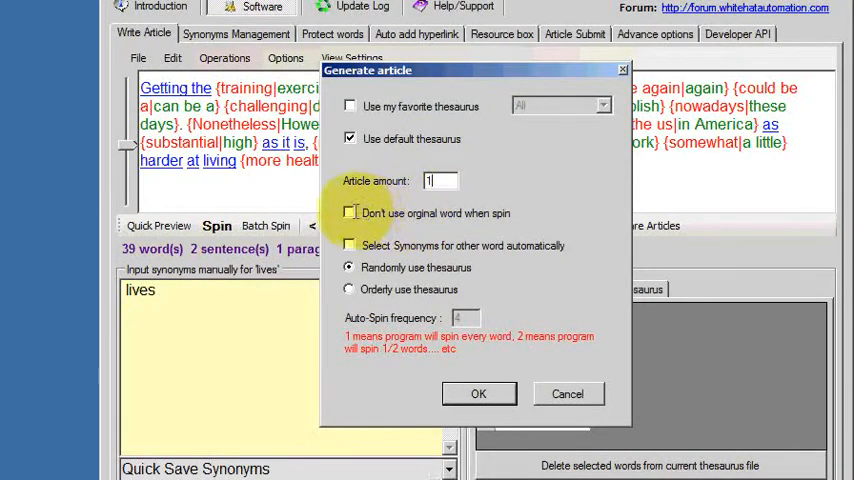
Generate 1 article with 'Don't use original word when spin' ticked, showing the rewritten paragraph
left_click(348, 212)
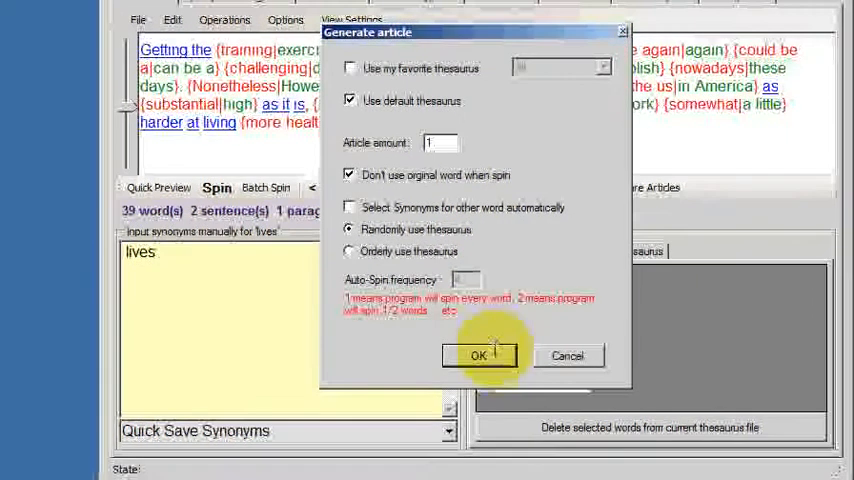
left_click(478, 356)
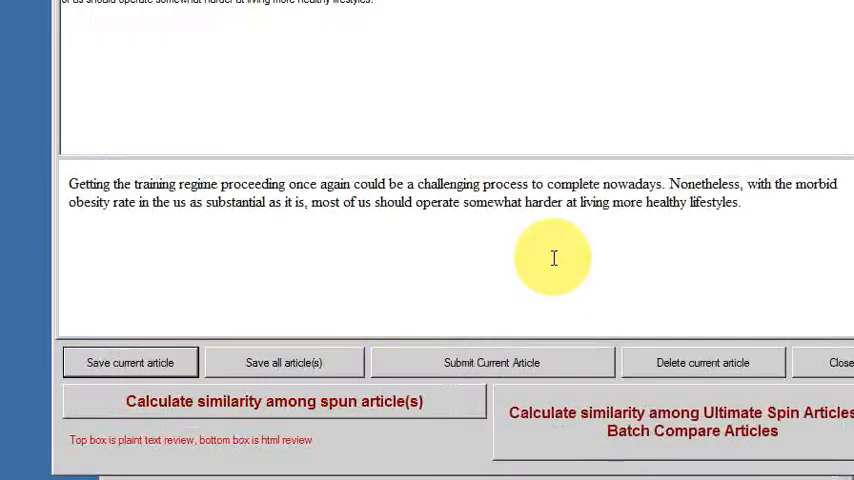